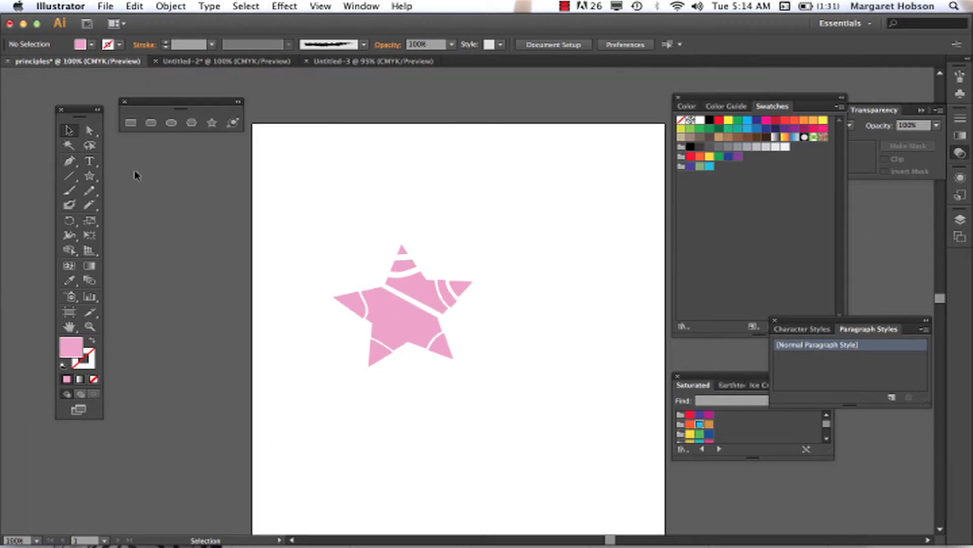
mouse_move(292, 232)
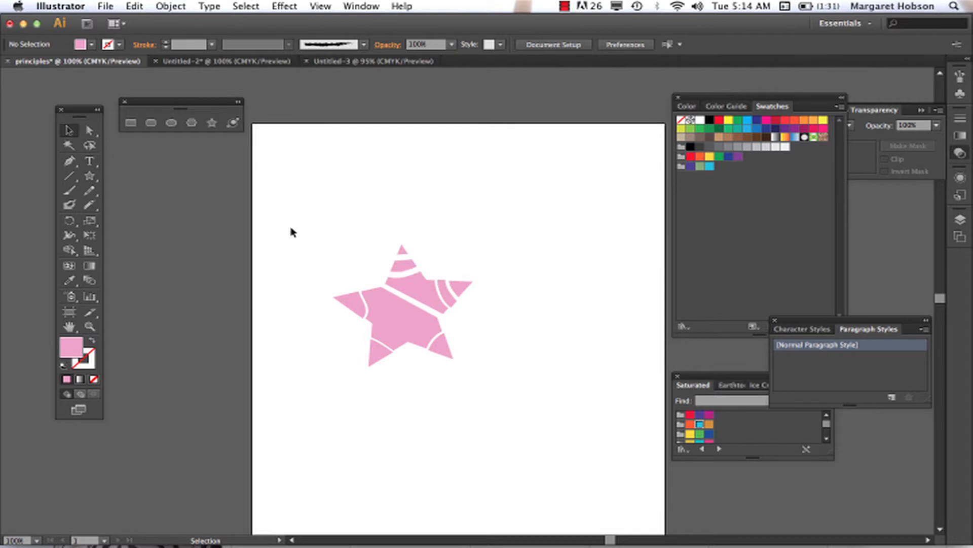
Drag the striped pink star up to the top-left of the artboard.
click(398, 310)
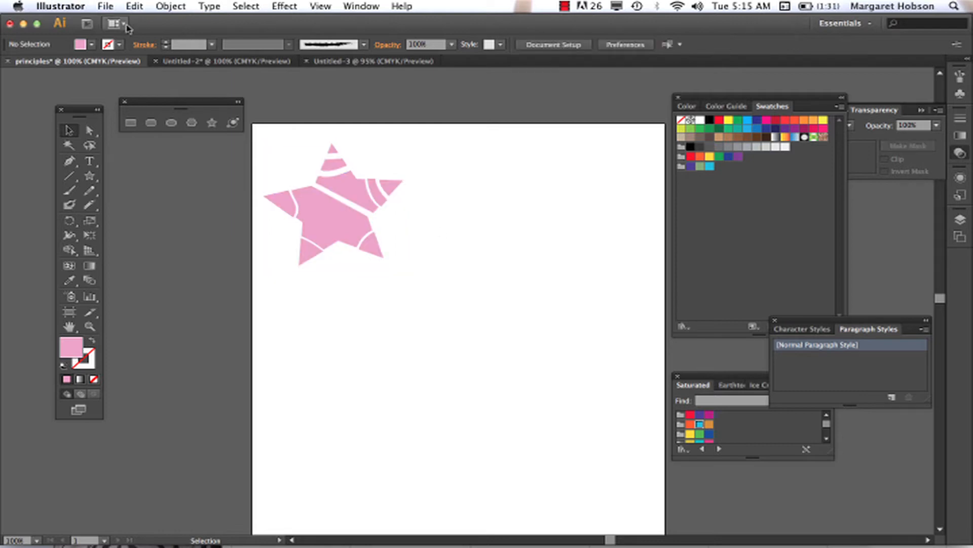
mouse_move(212, 123)
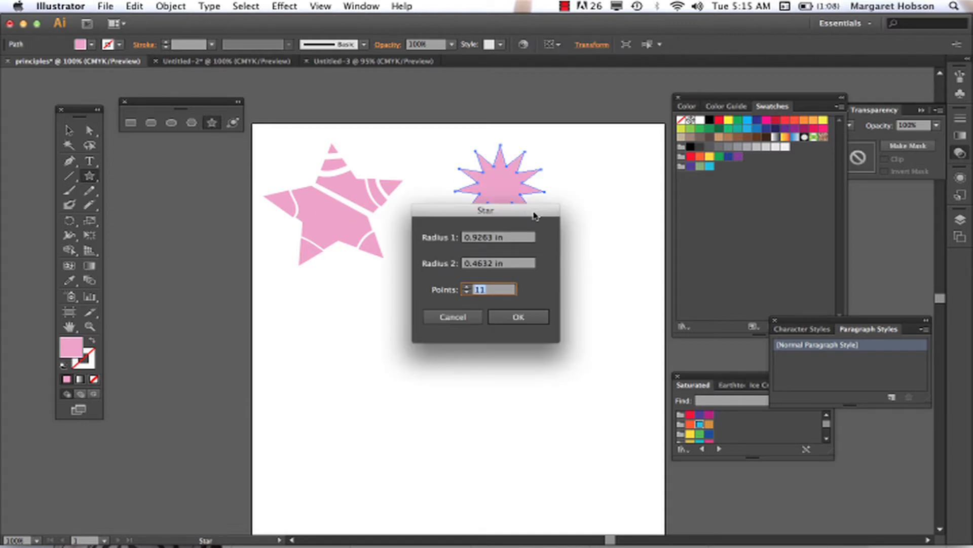
Set the Star dialog radii (Radius 1 0.000 in) for the thirteen-pointed star and place it.
click(517, 316)
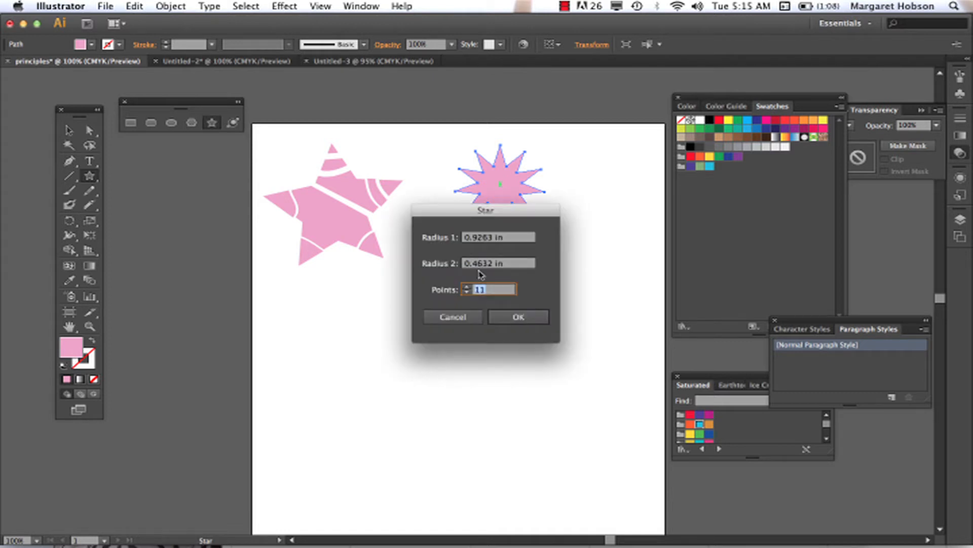
click(467, 286)
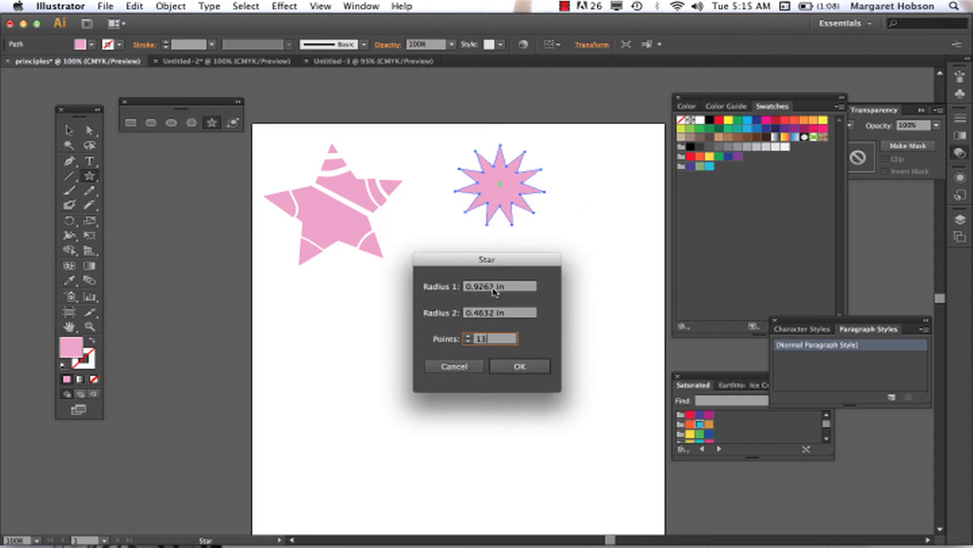
click(499, 286)
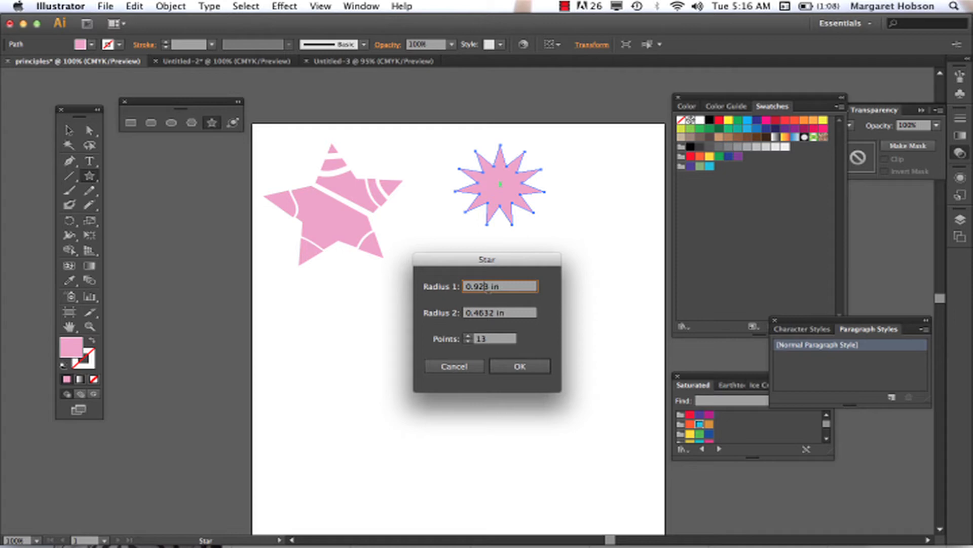
text(0.000 in)
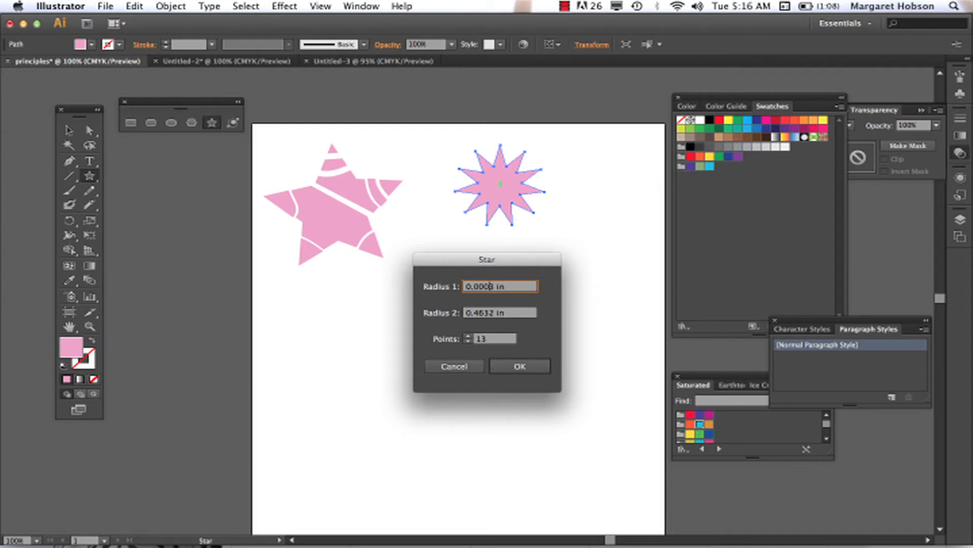
click(519, 366)
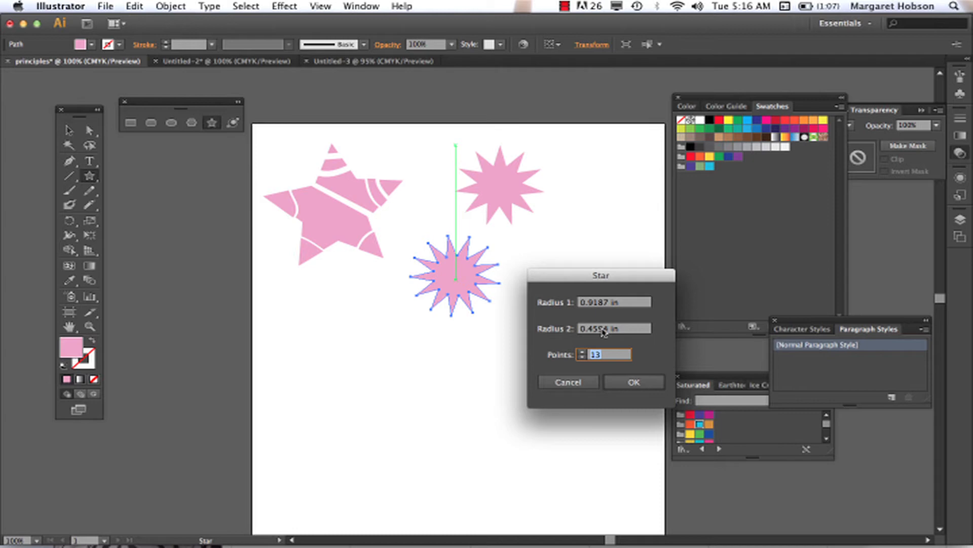
Give the new thirteen-pointed star an inner radius of 0.594 in and apply it.
click(613, 328)
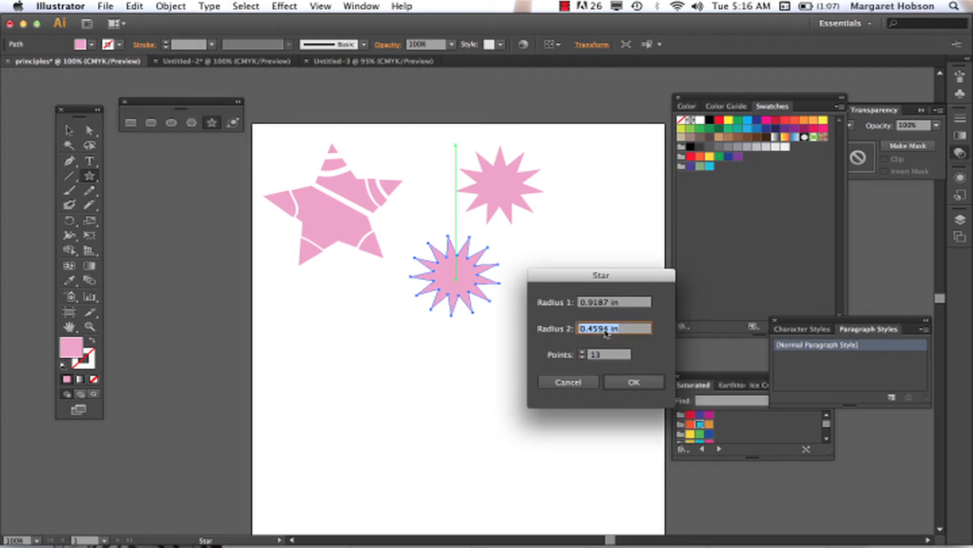
text(0.594)
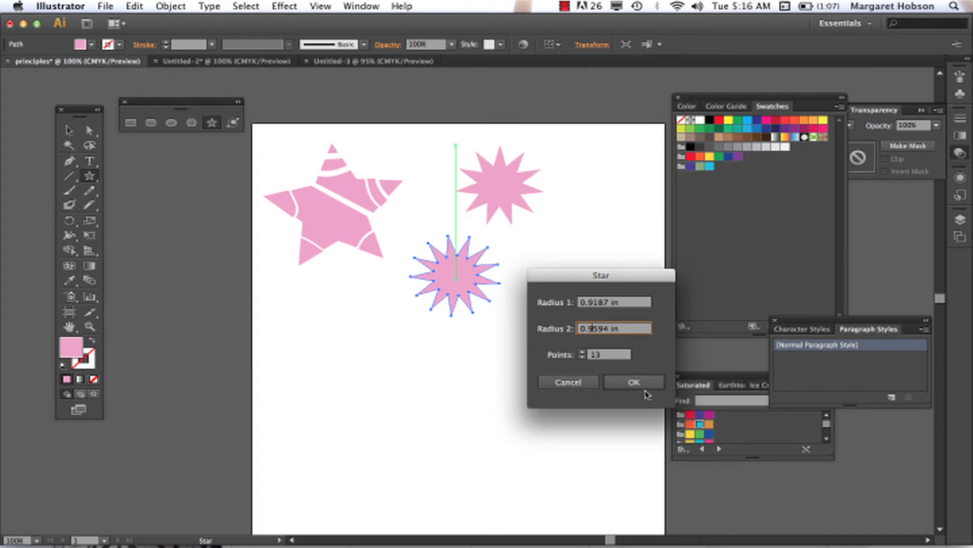
click(633, 381)
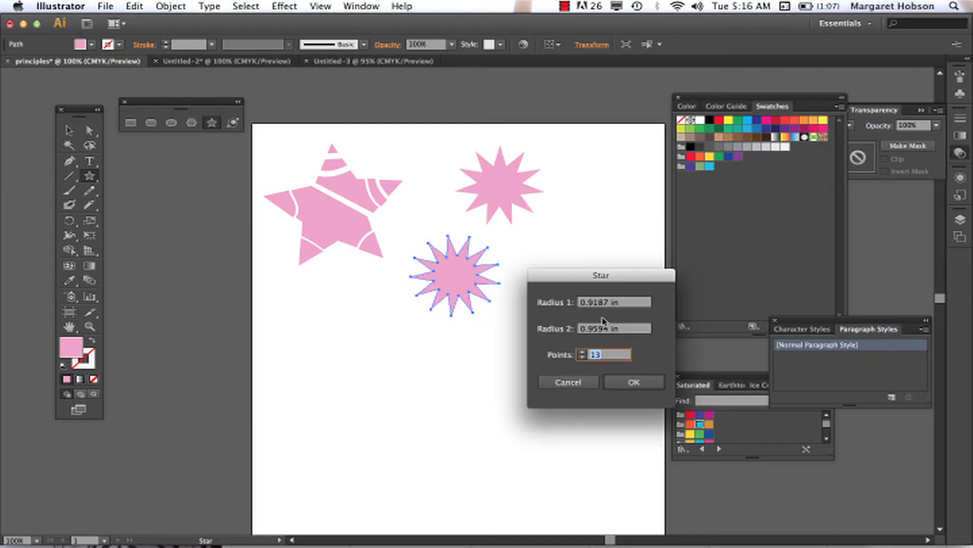
Change the inner radius to nearly zero to make a thin thirteen-ray starburst below the stars.
click(614, 328)
text(0.0004)
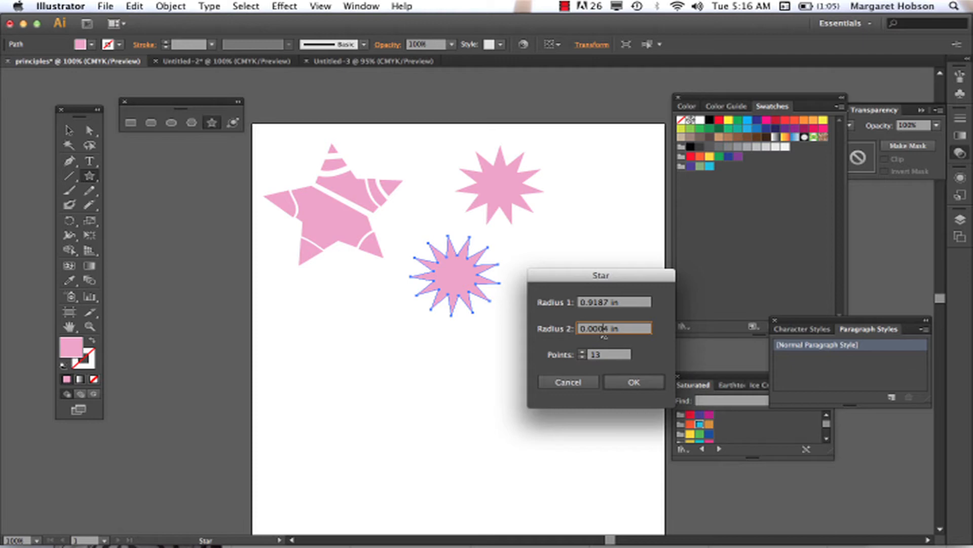
click(632, 382)
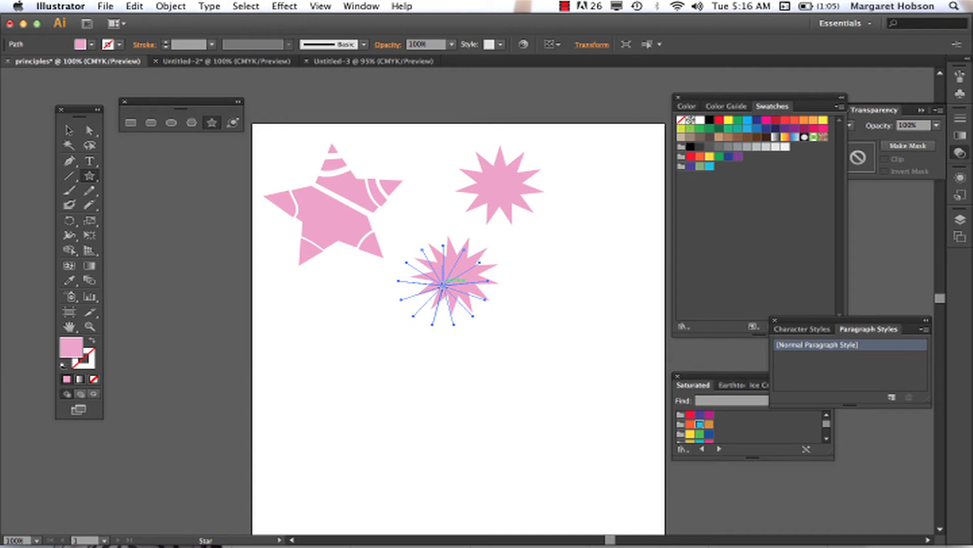
click(68, 130)
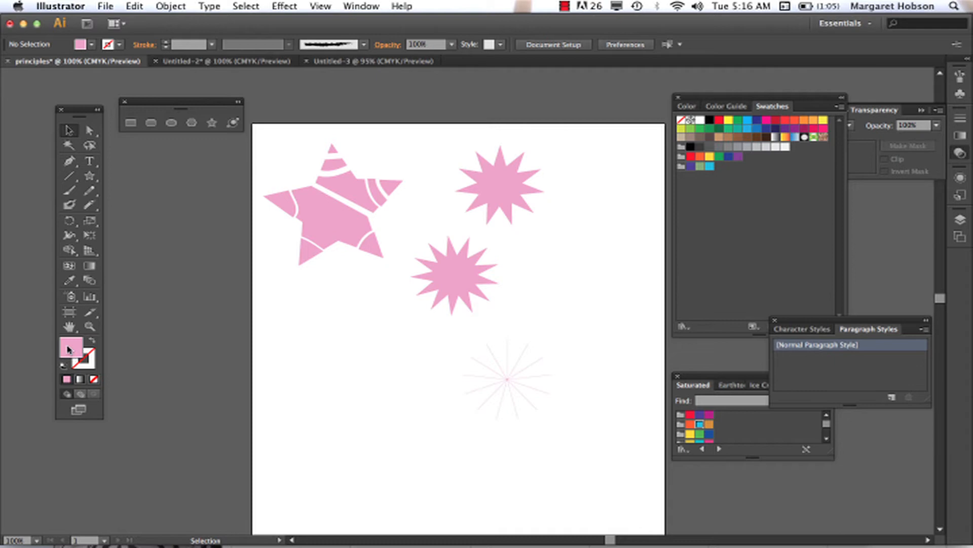
Fill the thin starburst with dark plum #512540 via the Color Picker.
double_click(70, 347)
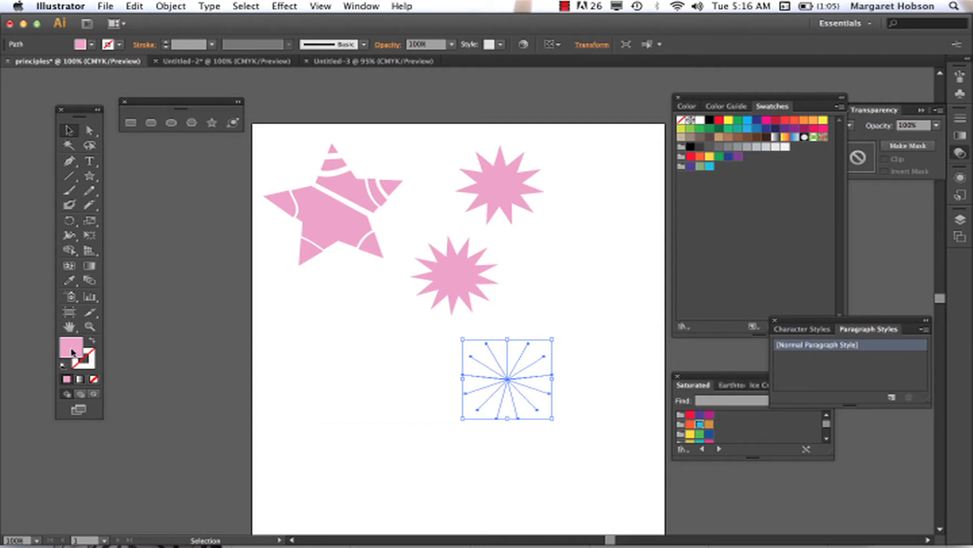
double_click(71, 347)
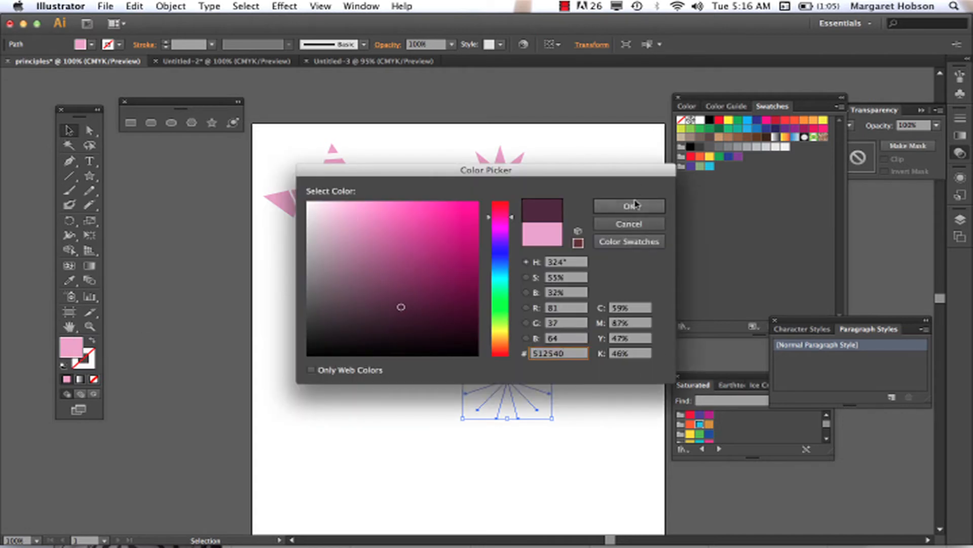
click(628, 206)
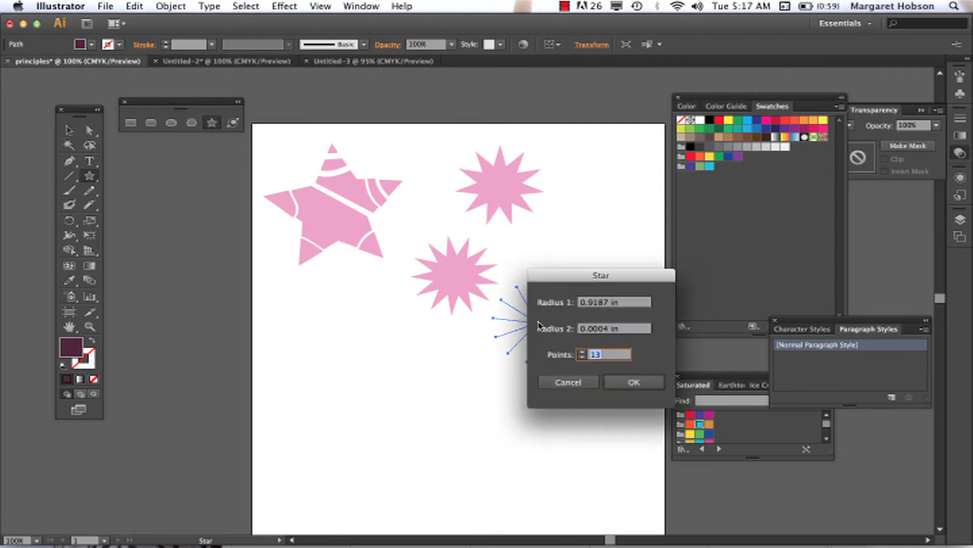
mouse_move(608, 337)
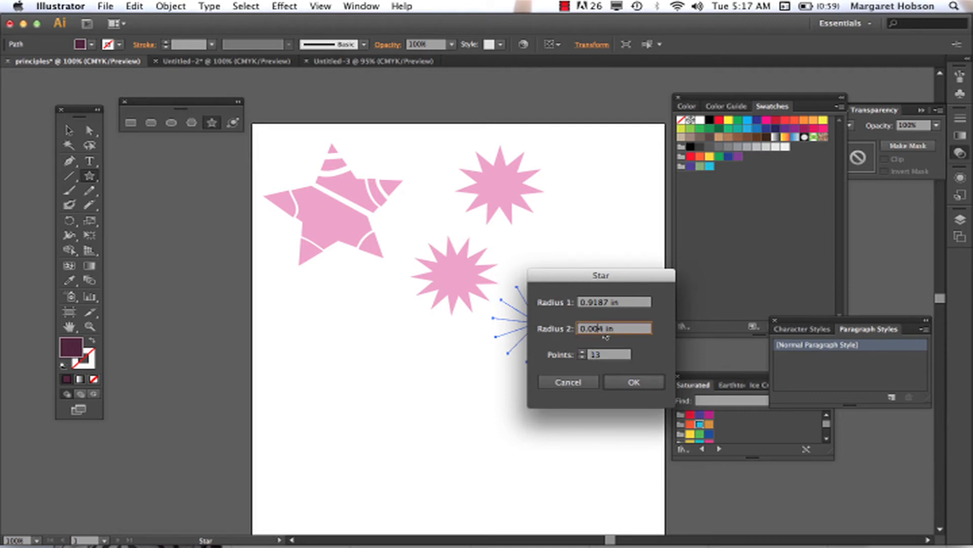
Create a dark thirteen-ray starburst with Radius 2 of 0.0014 in.
text(0.0014)
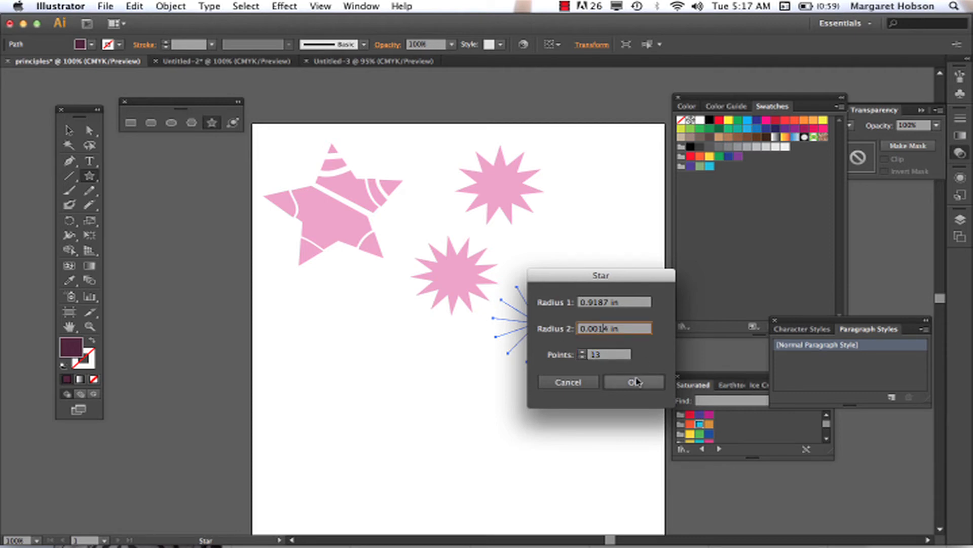
click(632, 382)
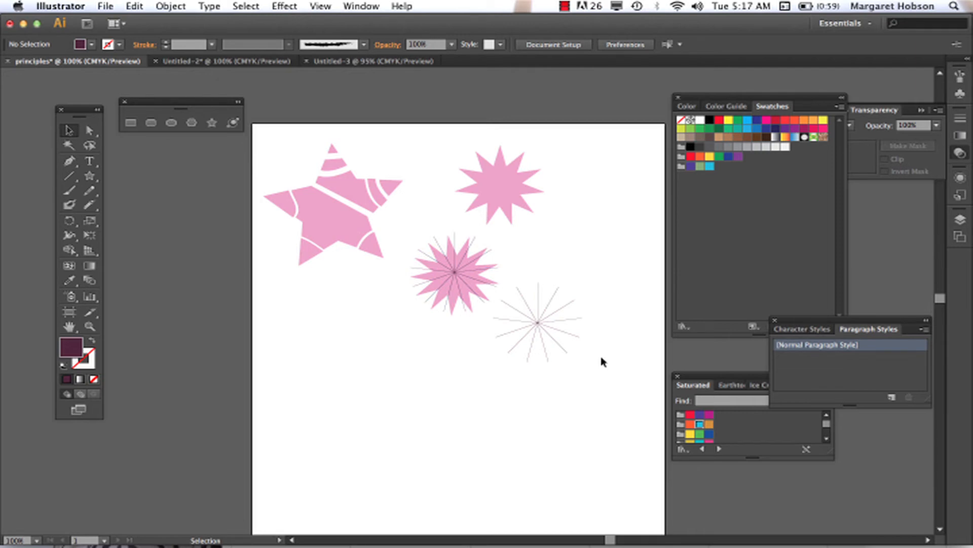
Select the lower-right starburst and move it lower on the artboard.
click(500, 184)
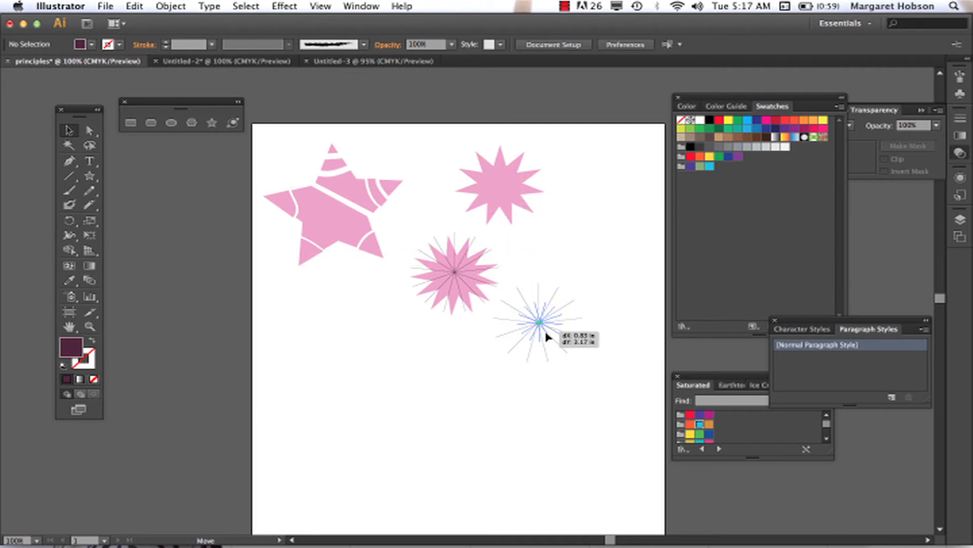
click(503, 187)
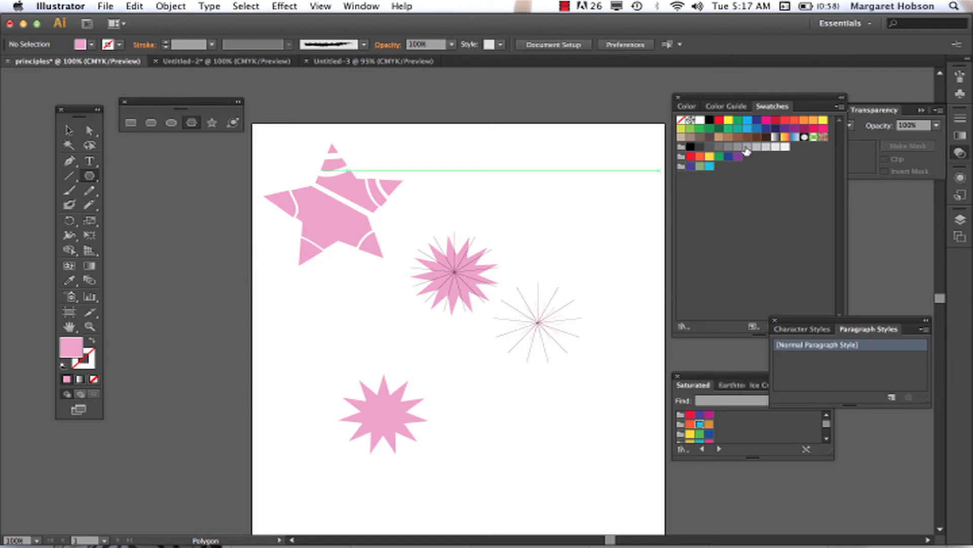
mouse_move(749, 121)
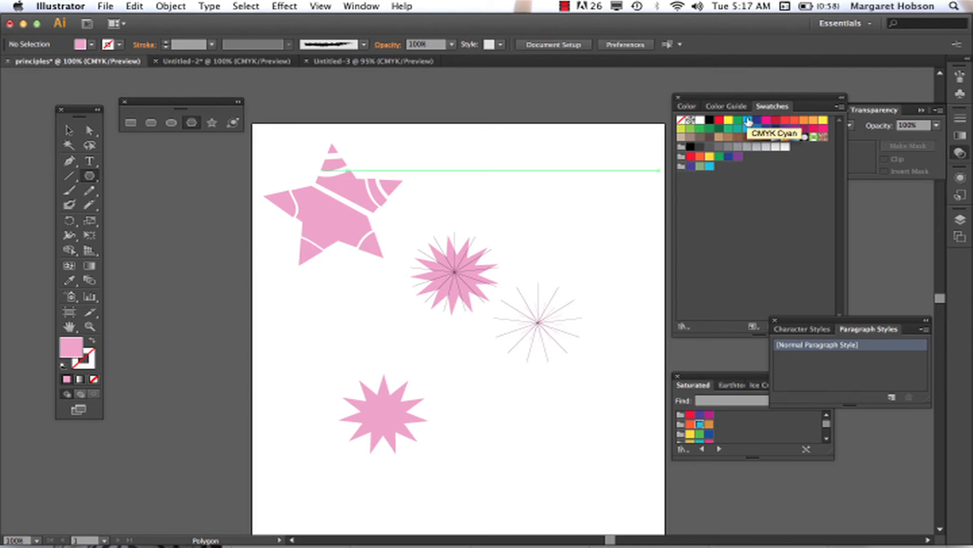
Choose a tan fill and set the Polygon dialog to seven sides for the new polygons.
click(748, 121)
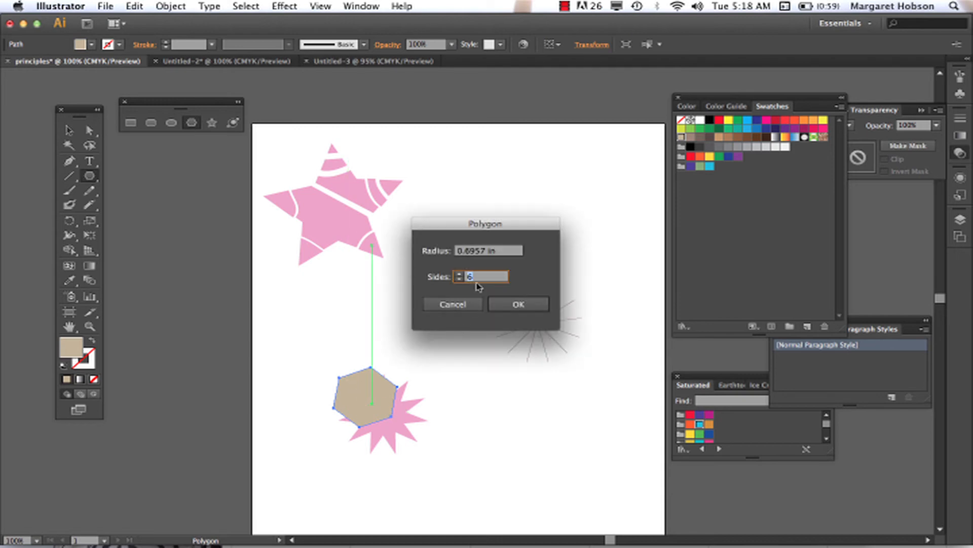
click(458, 280)
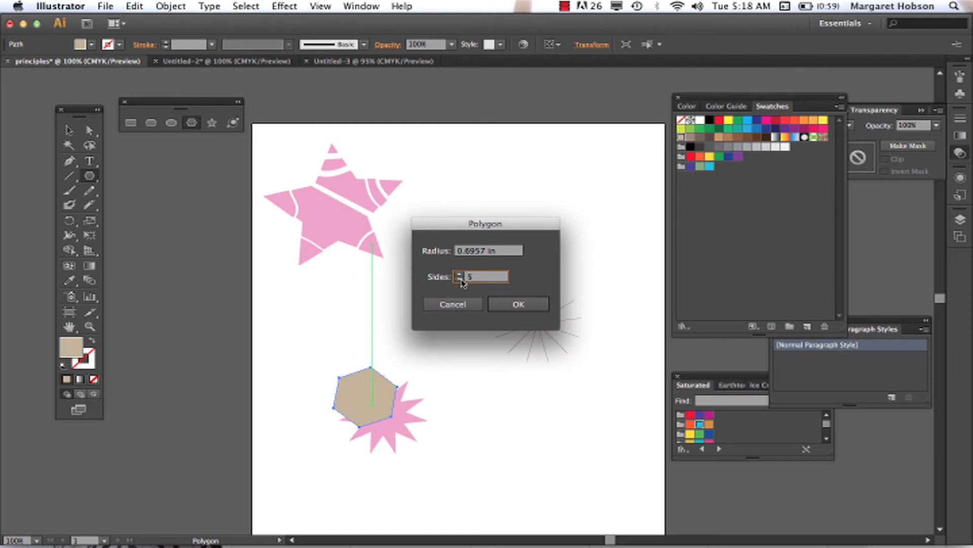
click(518, 304)
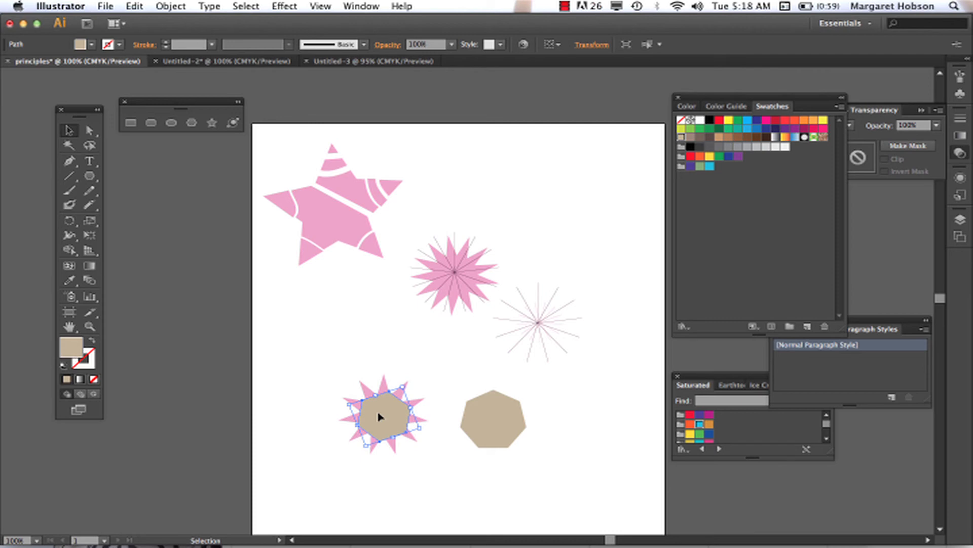
Move the small tan polygon onto the thin starburst and send it to the back.
click(493, 421)
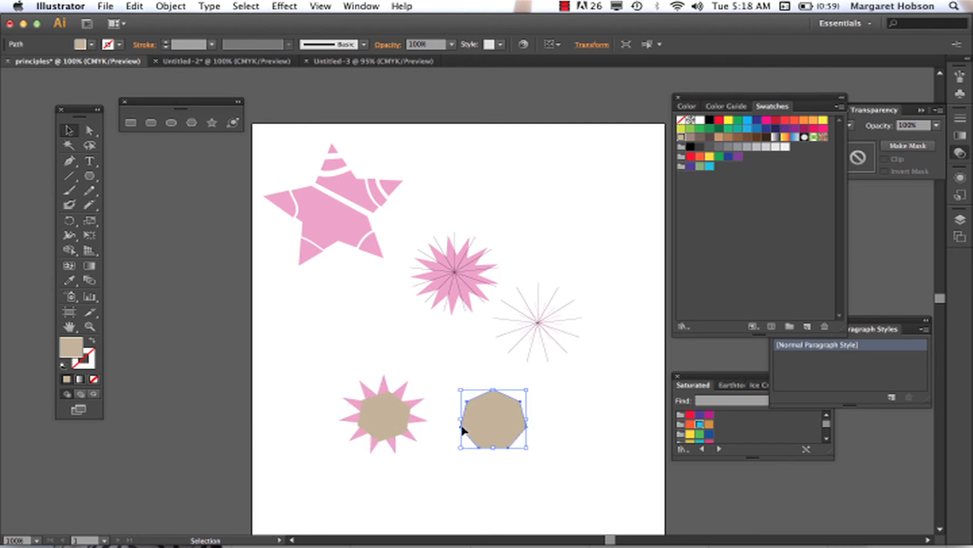
click(381, 413)
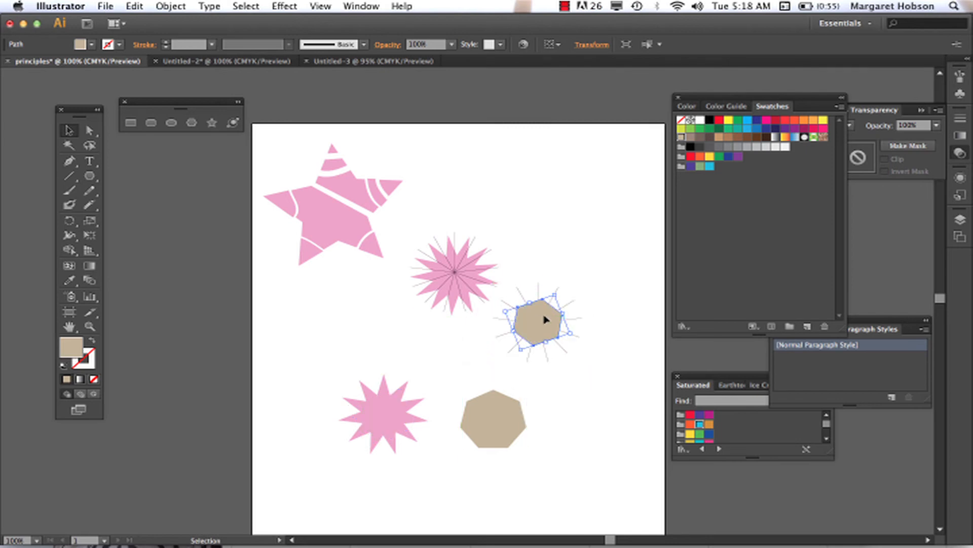
mouse_move(540, 336)
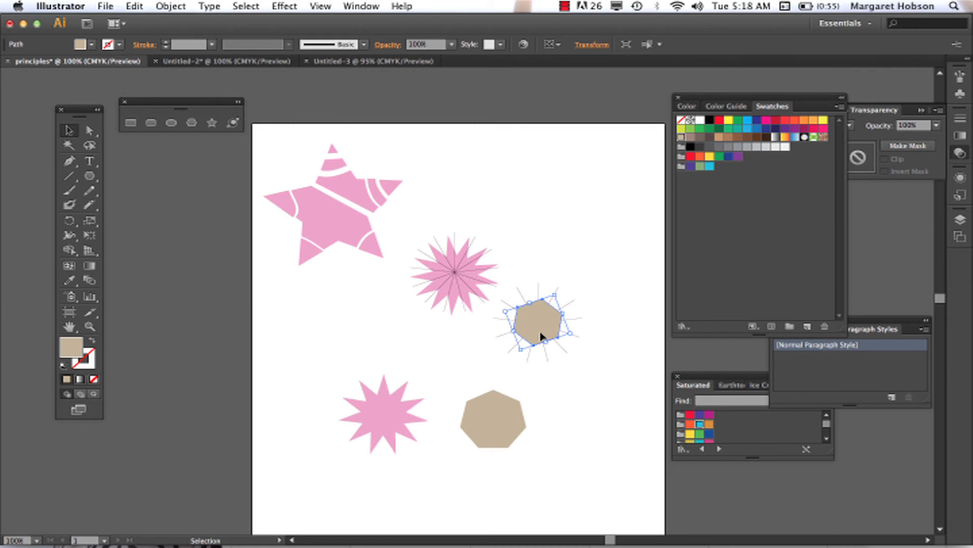
click(170, 6)
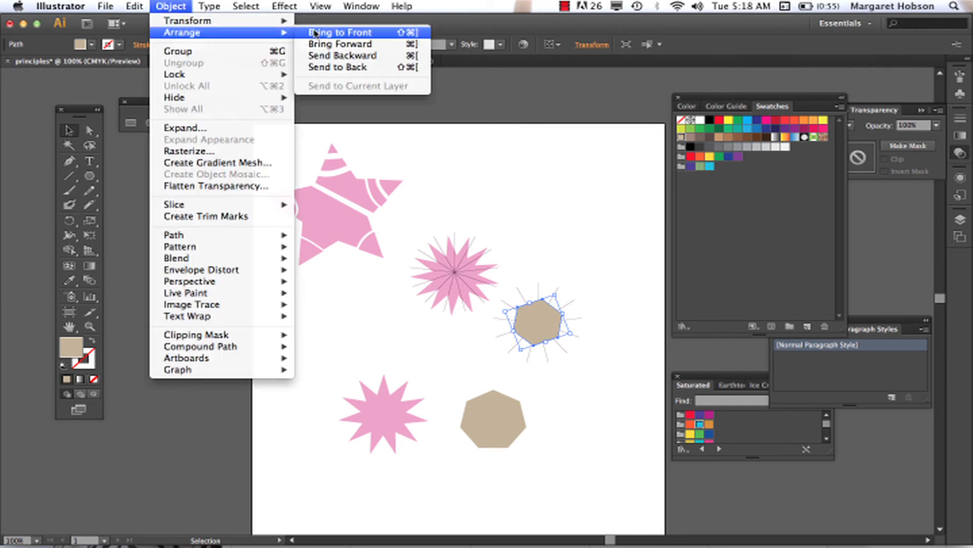
click(339, 32)
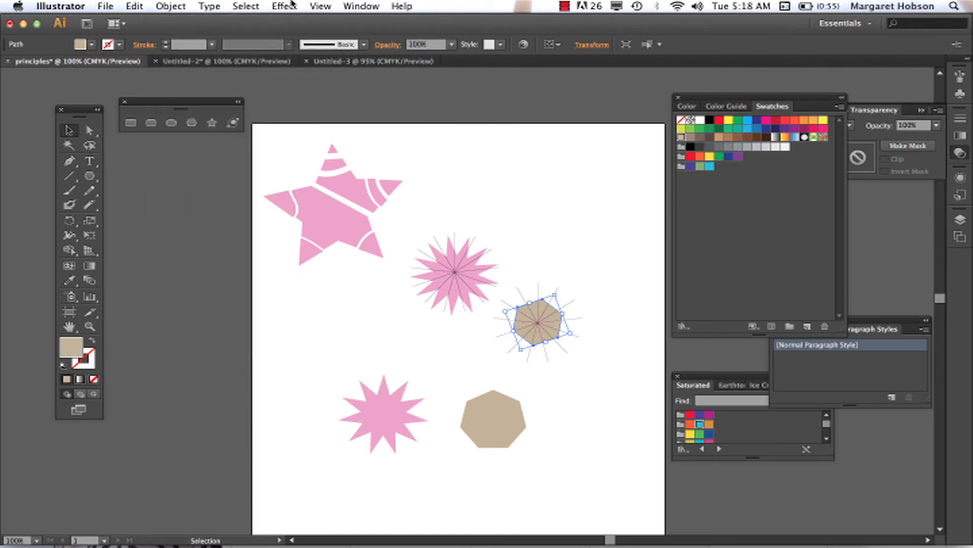
click(361, 6)
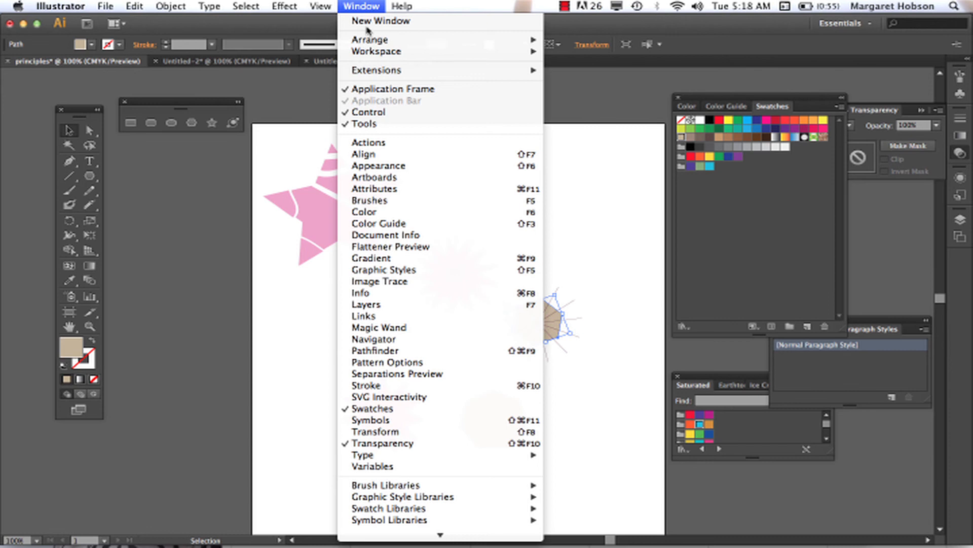
Show the Layers panel docked above Swatches and scroll its path list.
click(366, 305)
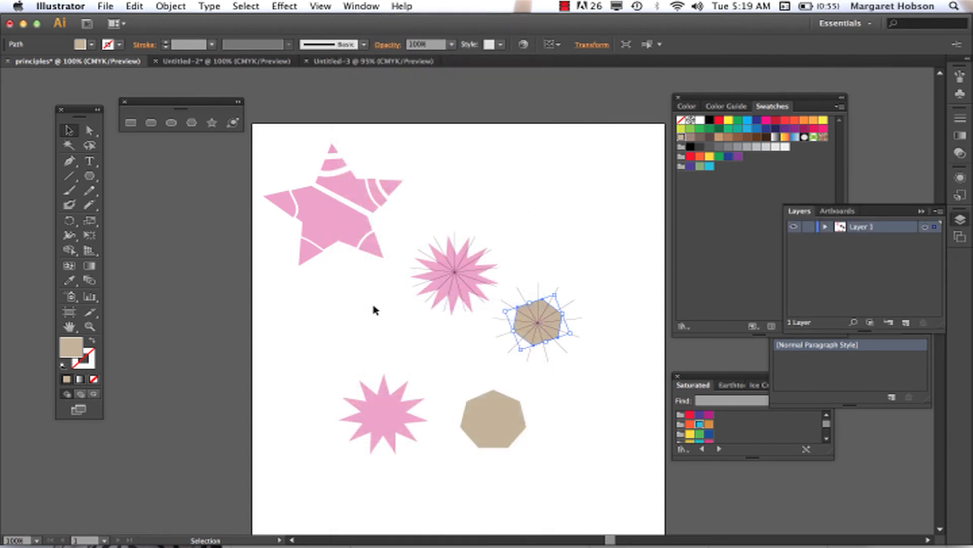
click(825, 226)
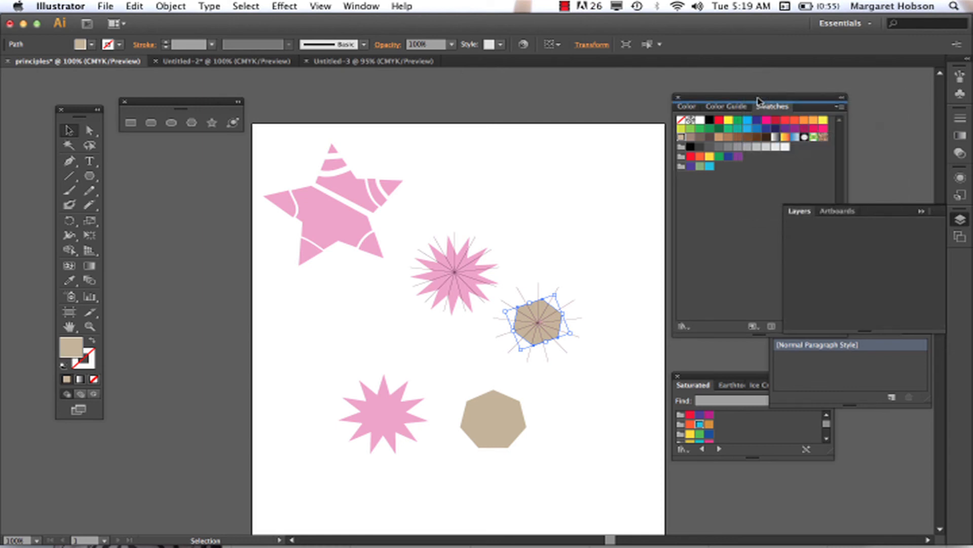
click(798, 211)
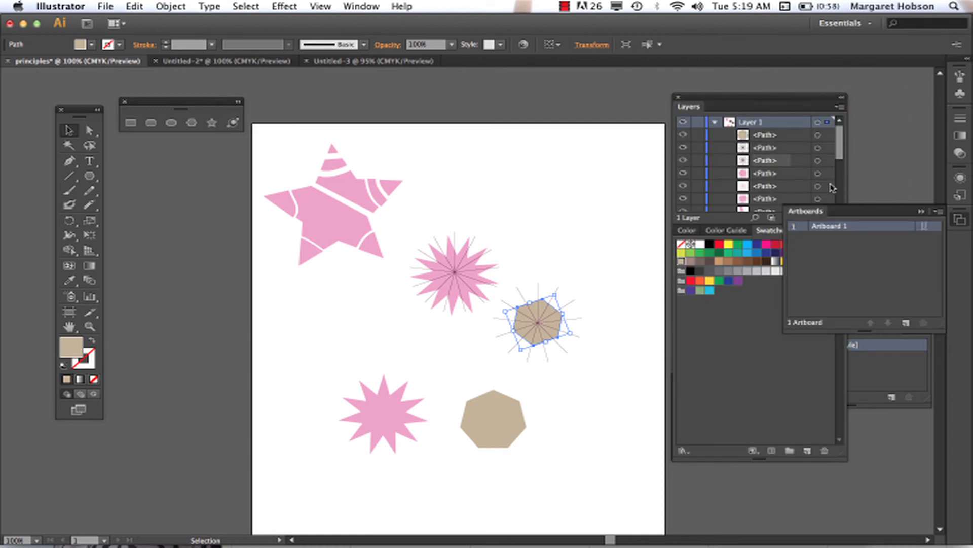
scroll(down, 3)
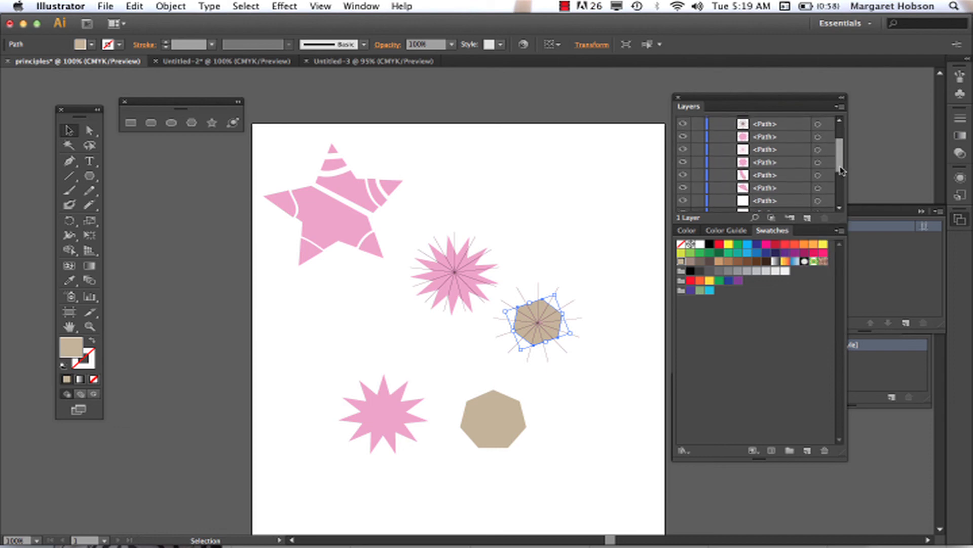
scroll(down, 3)
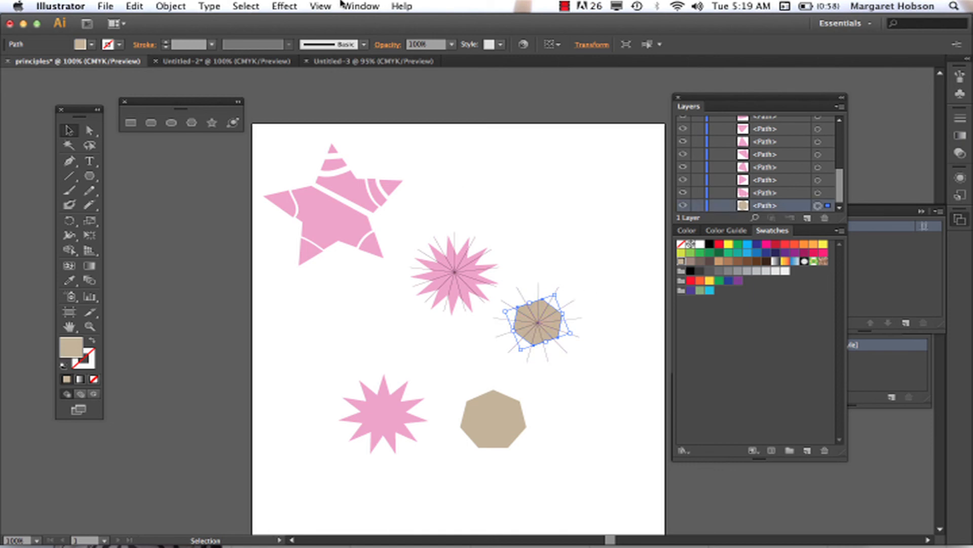
Bring the tan polygon to the front of the stacking order.
click(171, 6)
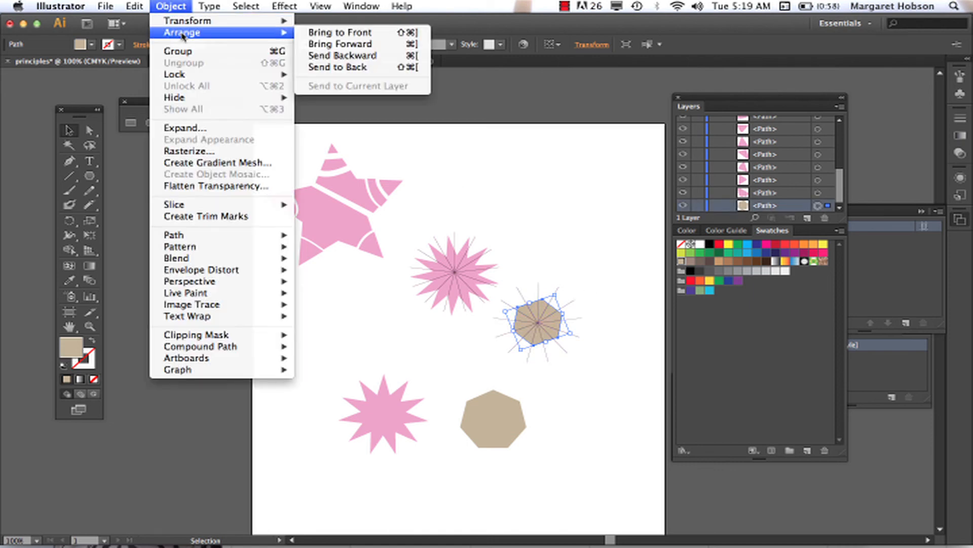
click(341, 44)
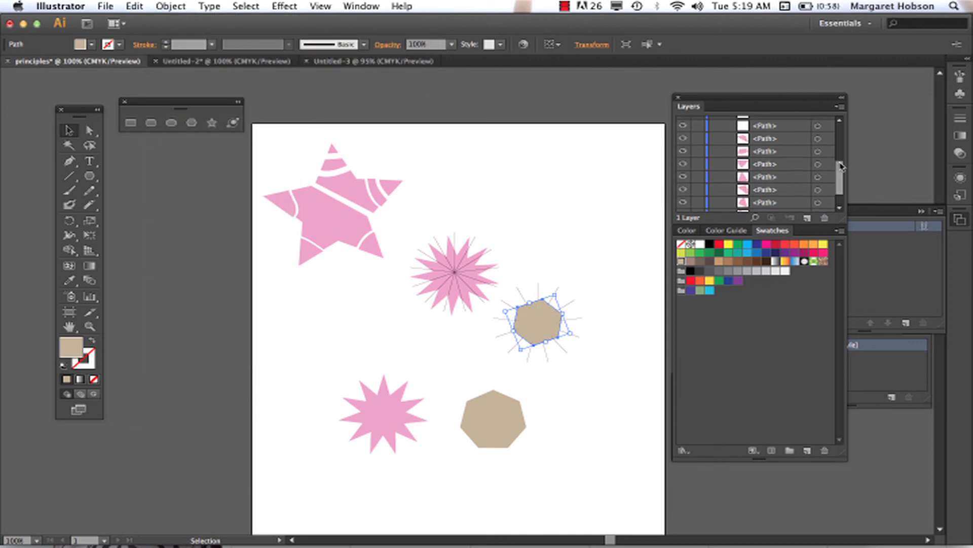
scroll(up, 3)
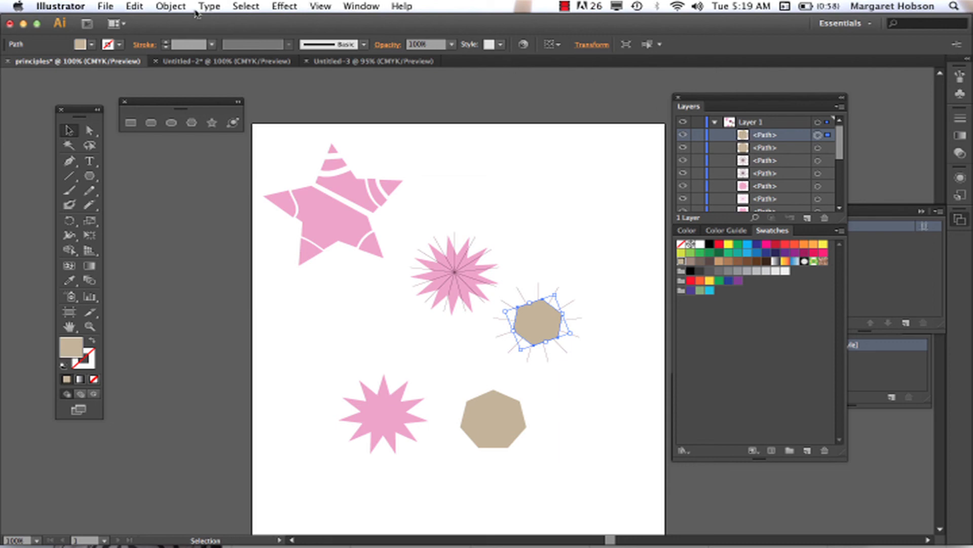
Send the polygon backward twice so it sits just behind the starburst's rays.
click(171, 6)
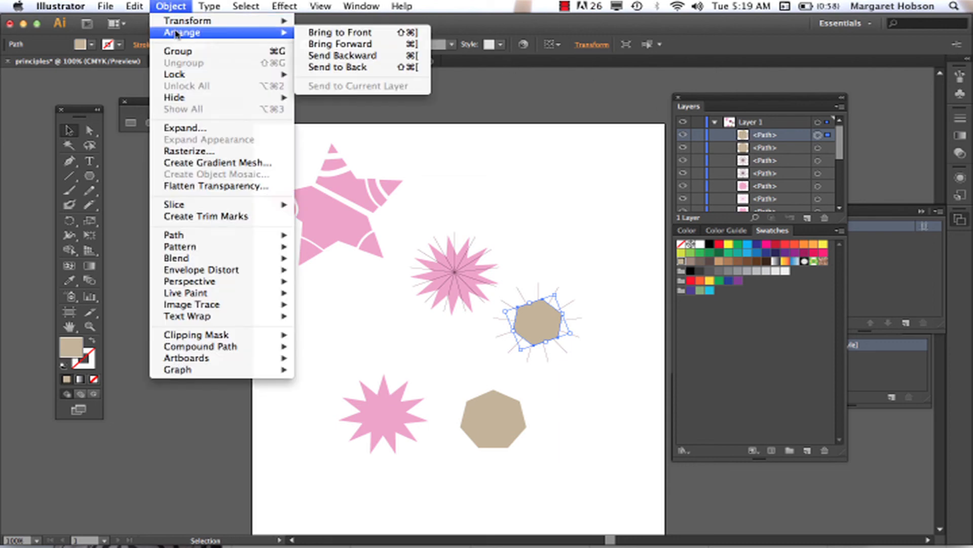
mouse_move(341, 43)
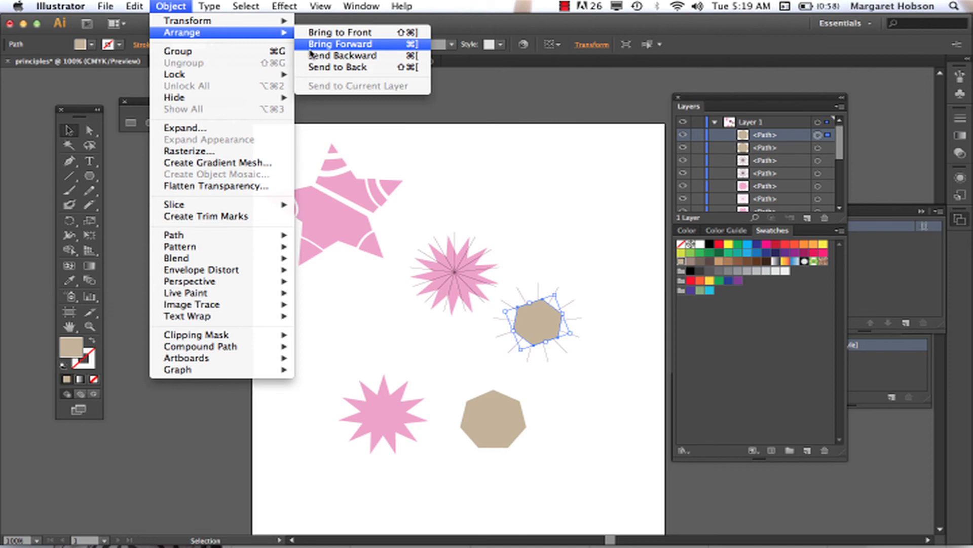
click(340, 43)
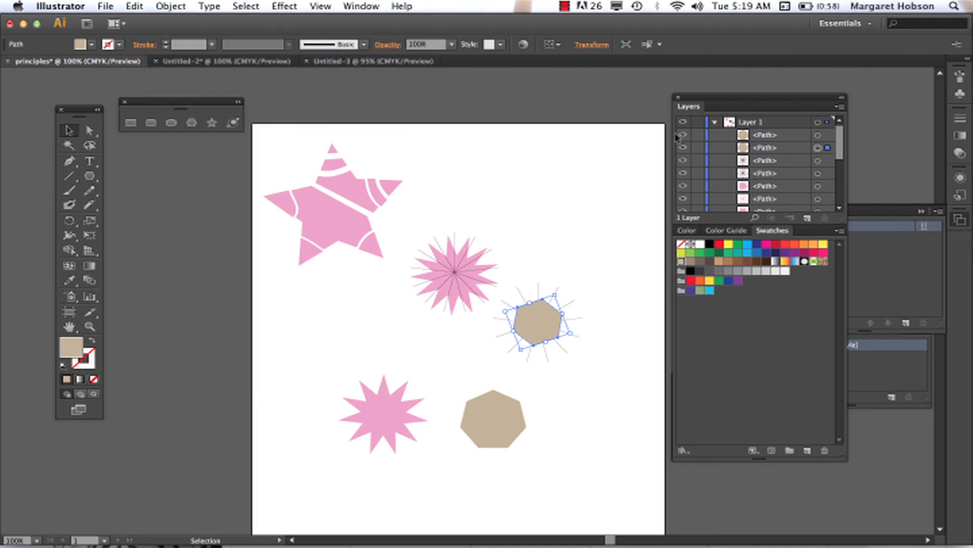
click(170, 6)
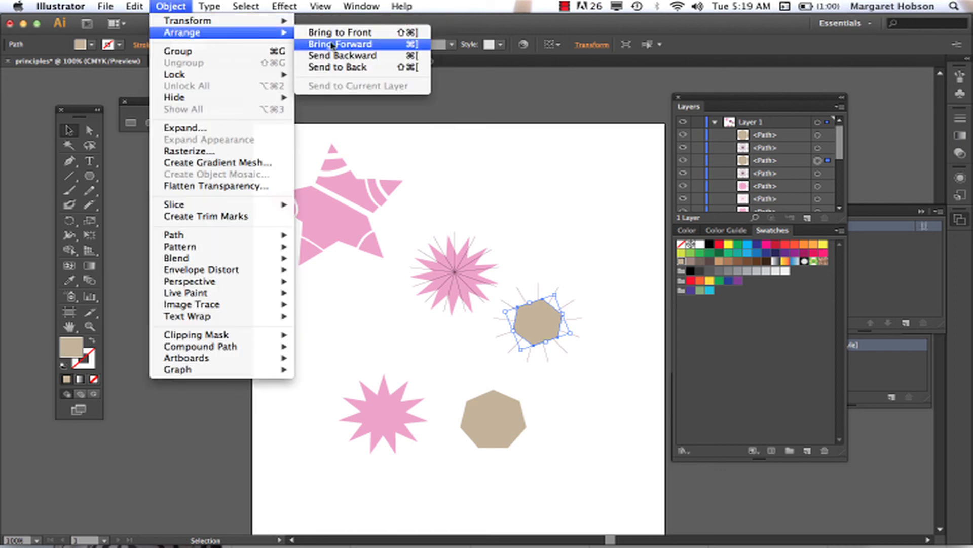
click(339, 43)
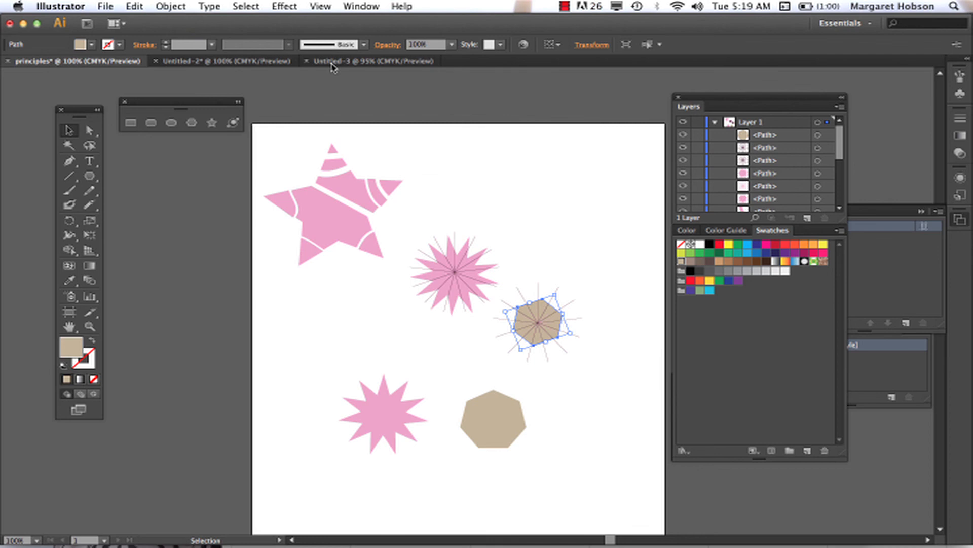